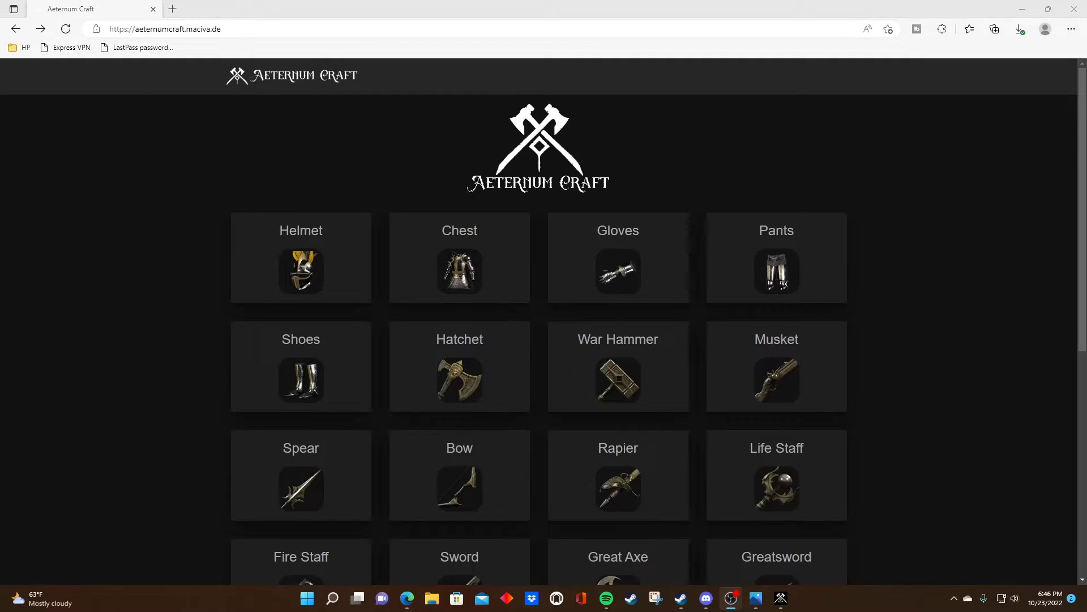
pyautogui.moveTo(592, 190)
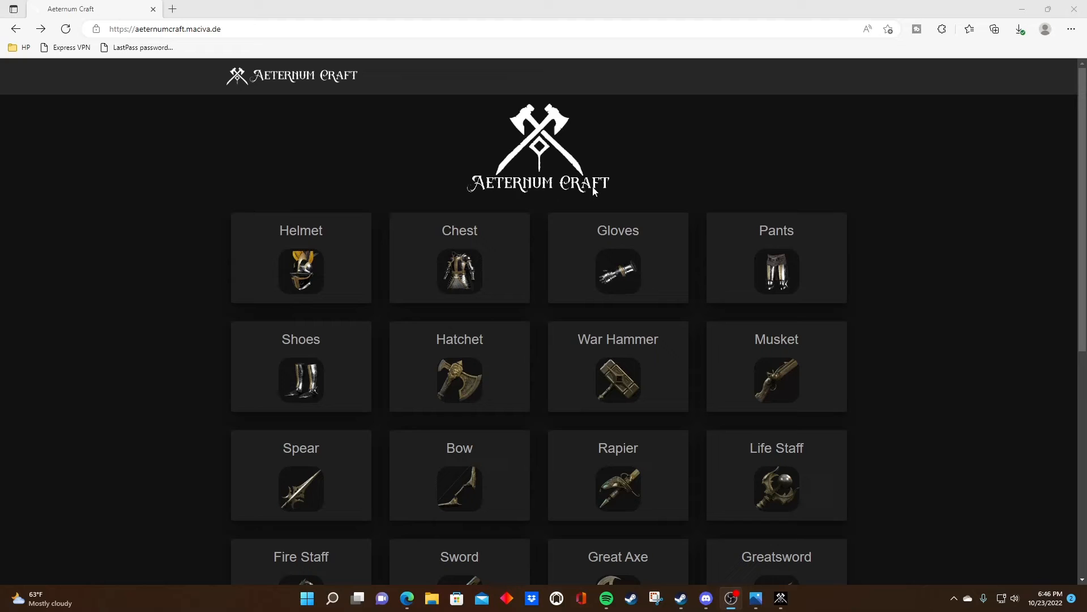
pyautogui.moveTo(600, 192)
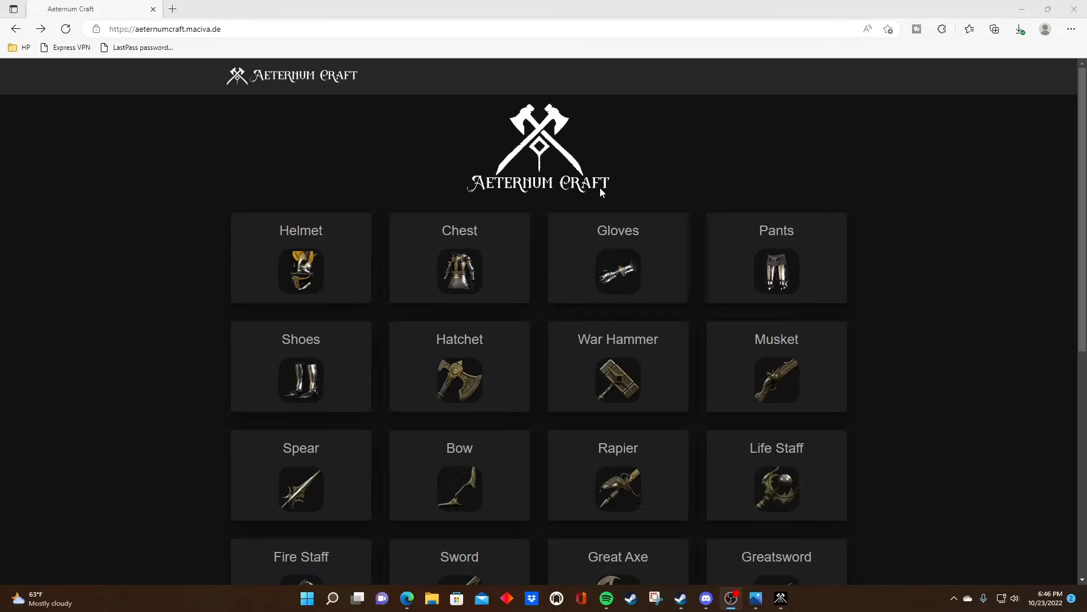
pyautogui.moveTo(459, 258)
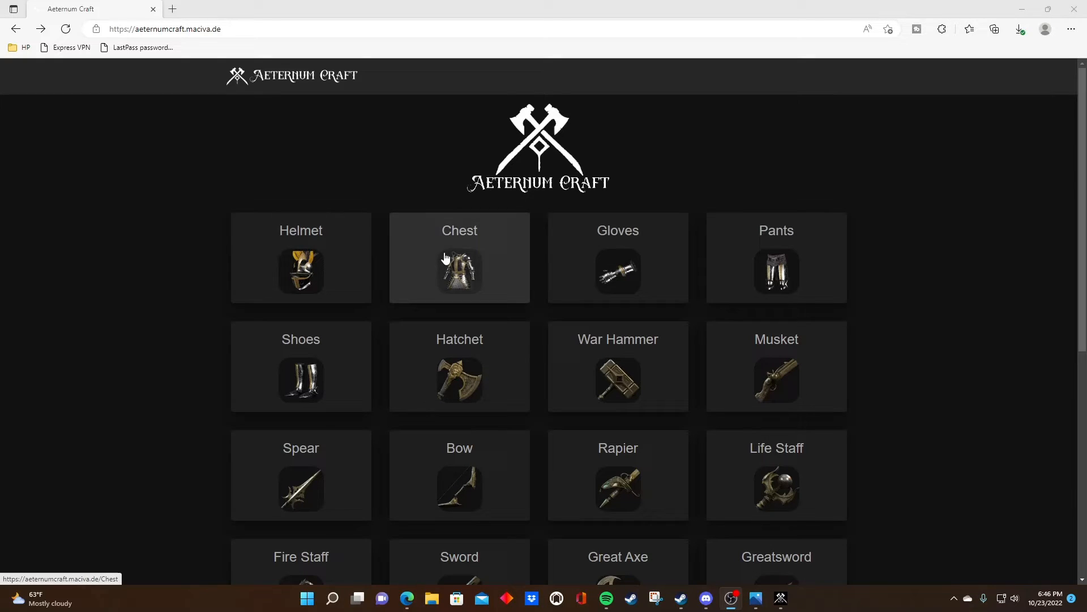
# Step: Choose the Chest calculator and list its Normal, Runestone Stopwatch and Golden Scarab modes
pyautogui.scroll(-3)
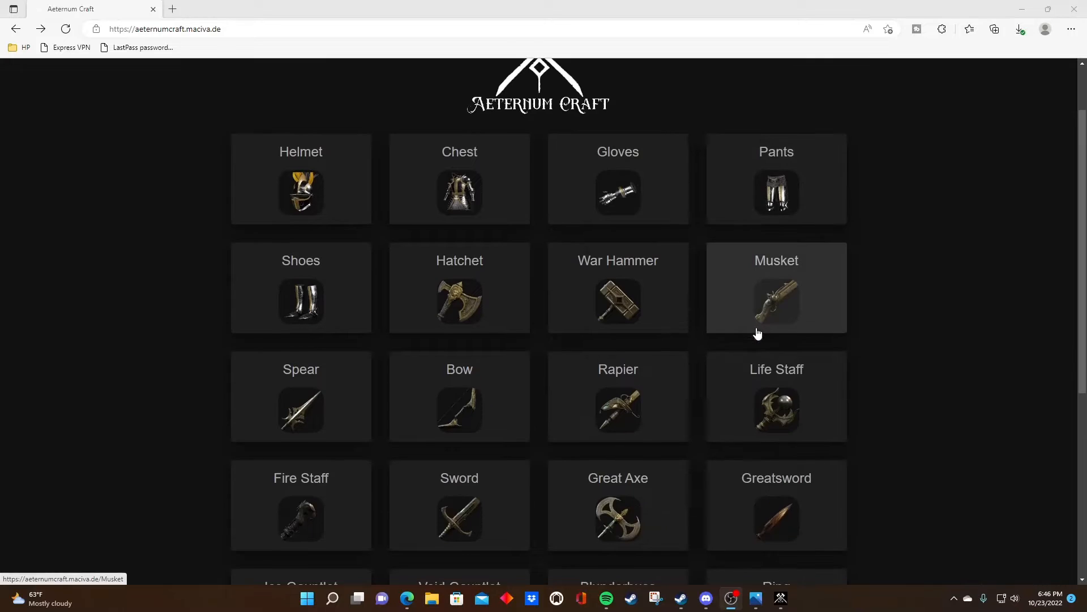
pyautogui.scroll(-3)
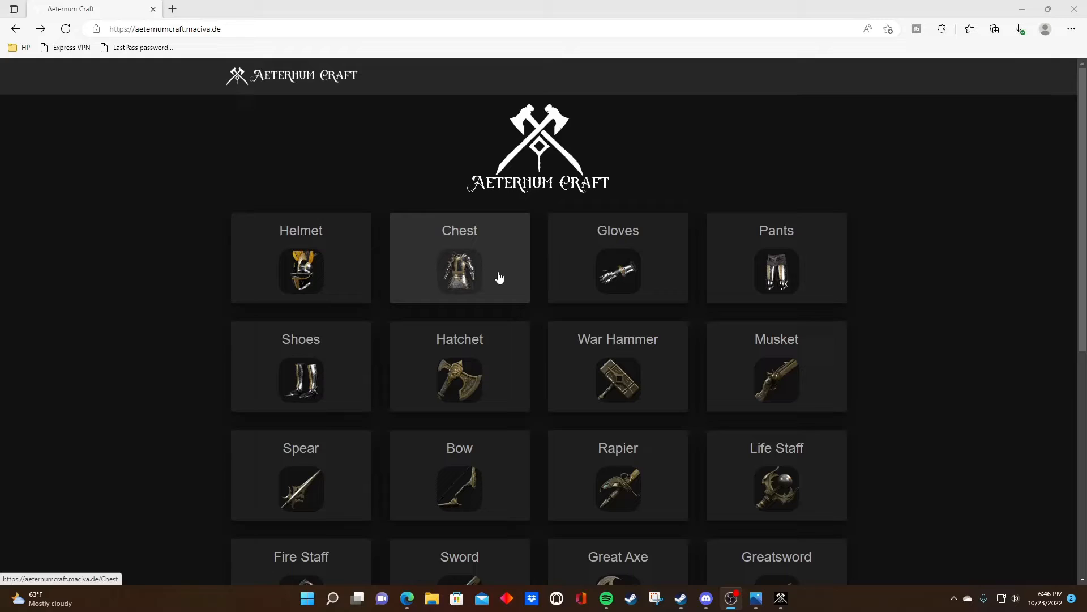
pyautogui.click(458, 258)
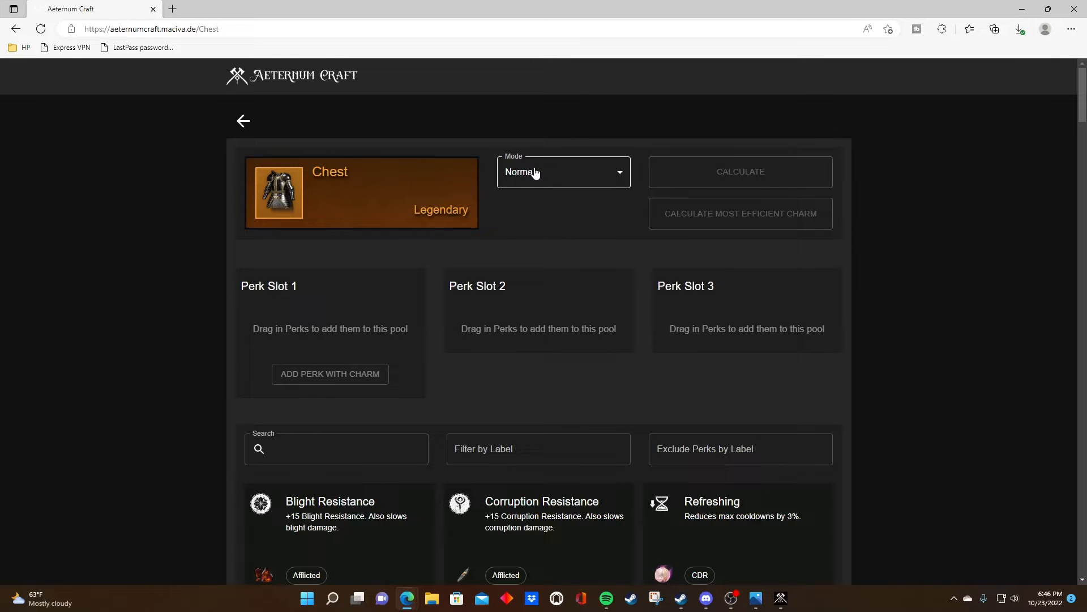
pyautogui.click(563, 171)
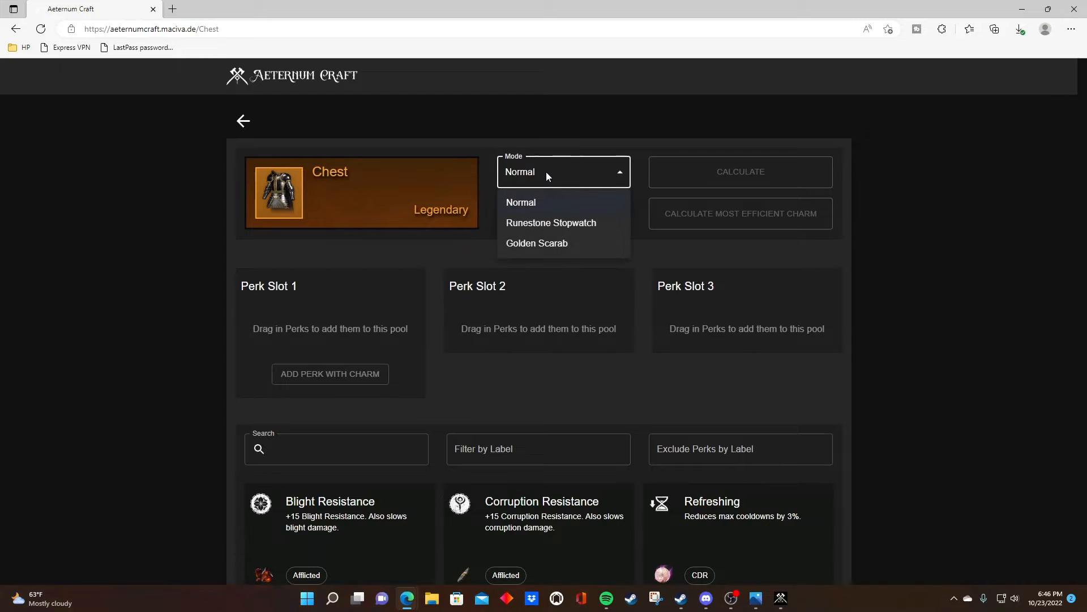
pyautogui.moveTo(360, 196)
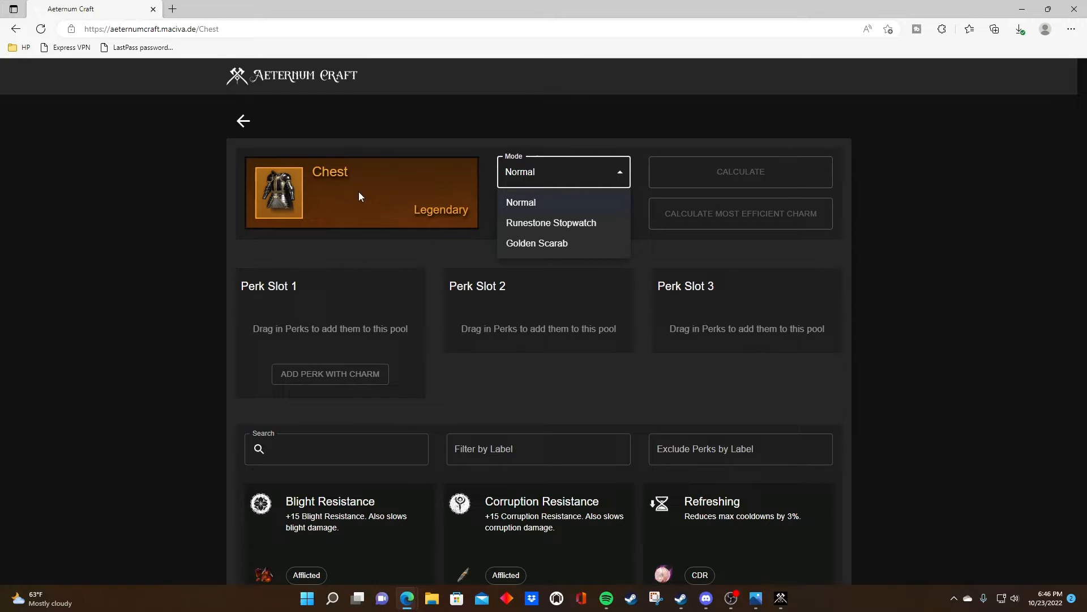
pyautogui.moveTo(556, 211)
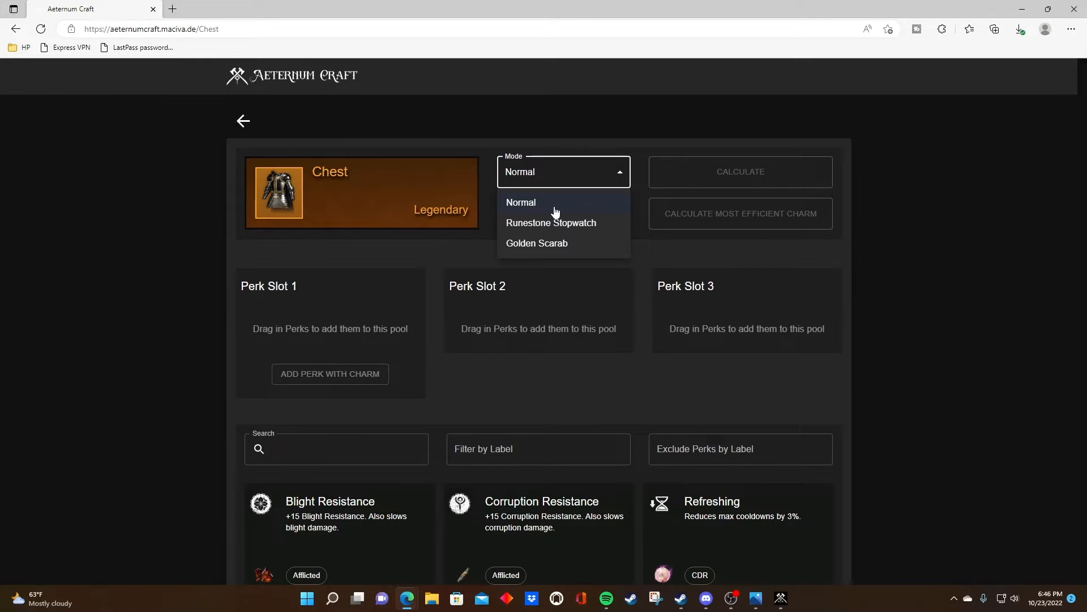
pyautogui.moveTo(541, 231)
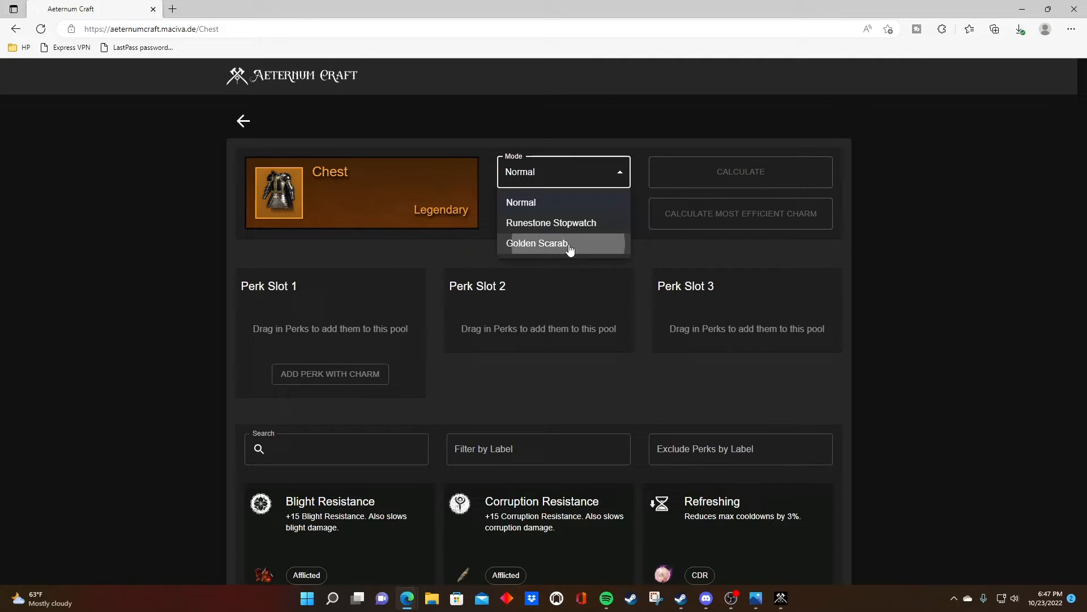
# Step: Switch to Golden Scarab mode and put Resilient in Perk Slot 1
pyautogui.click(537, 244)
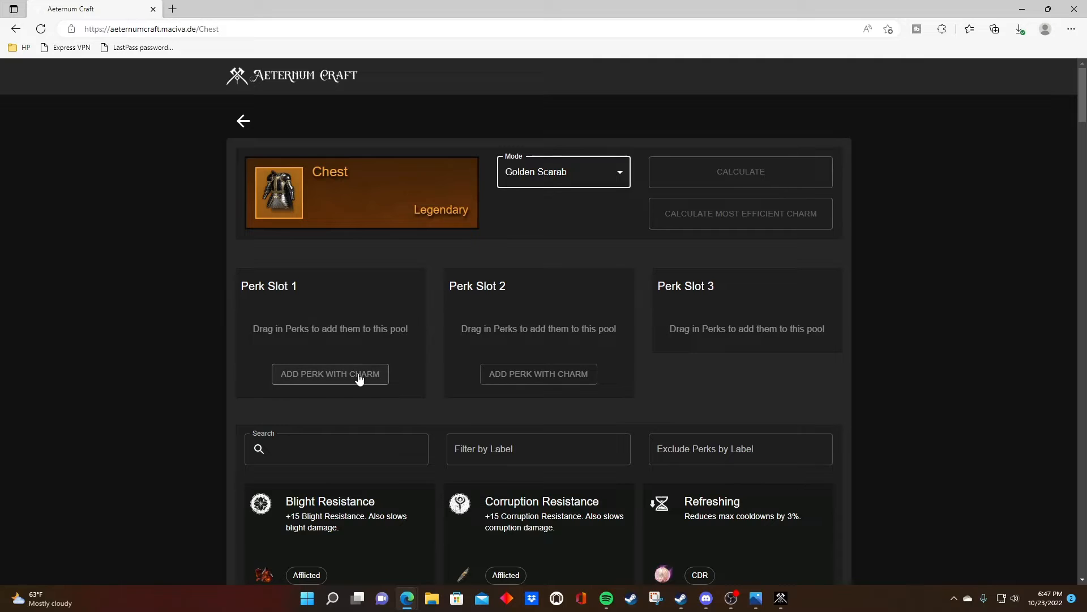
pyautogui.moveTo(529, 279)
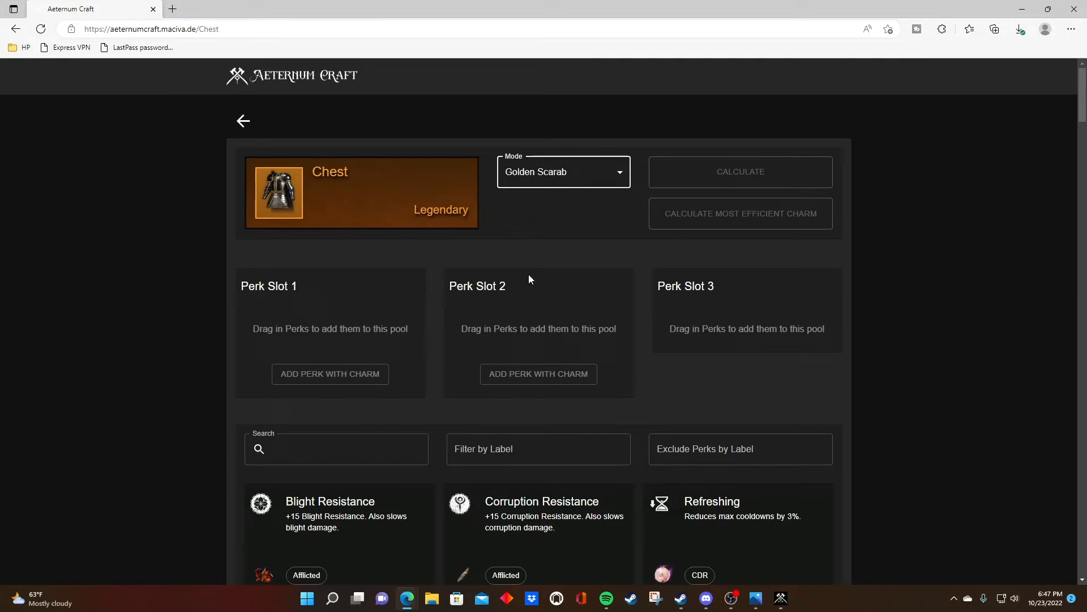
pyautogui.moveTo(585, 179)
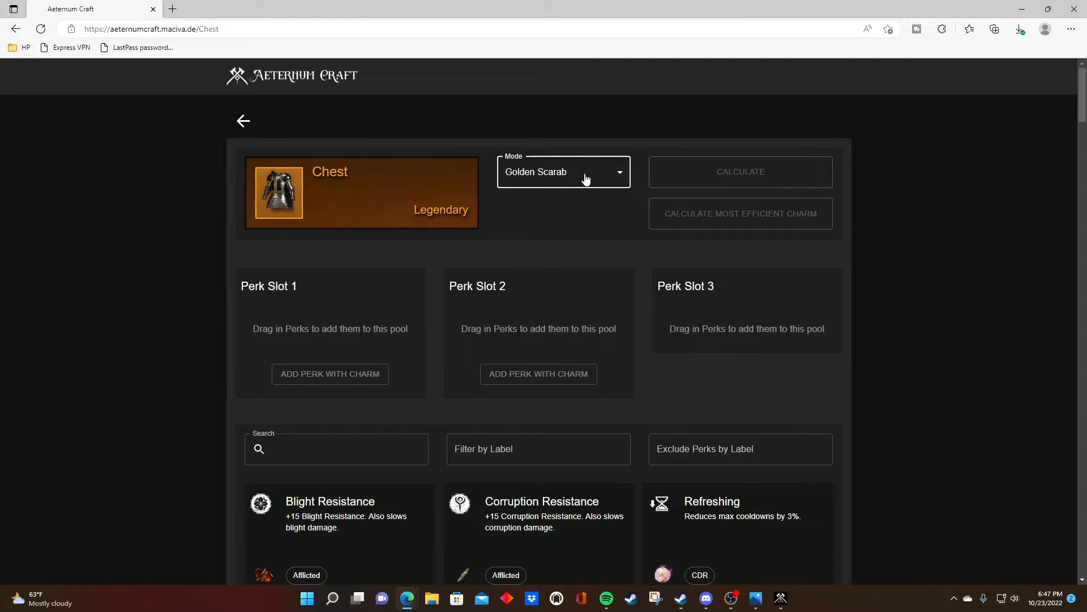
pyautogui.moveTo(333, 215)
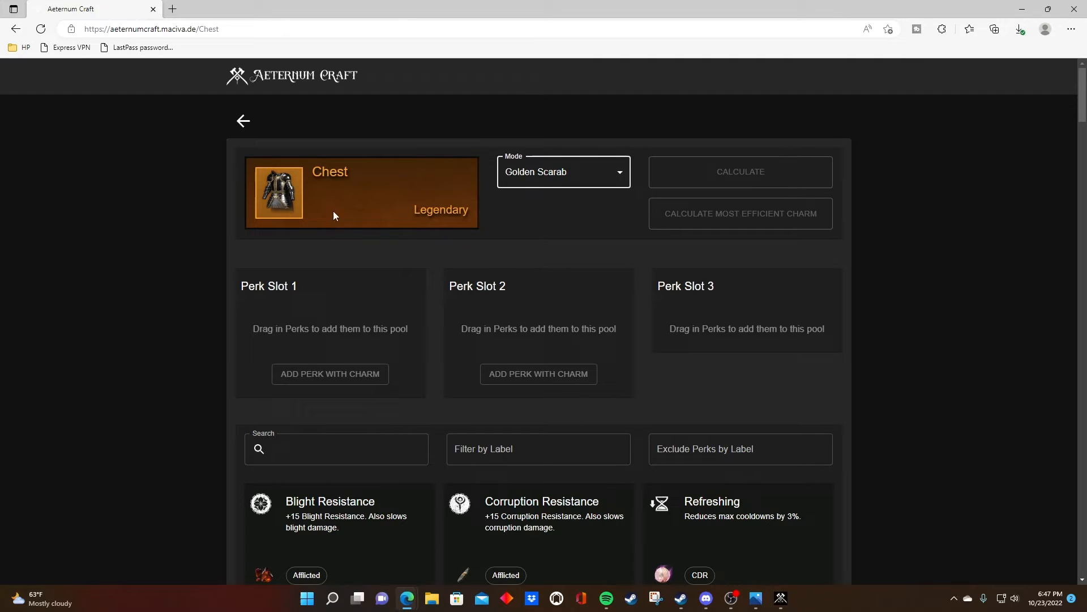
pyautogui.moveTo(729, 267)
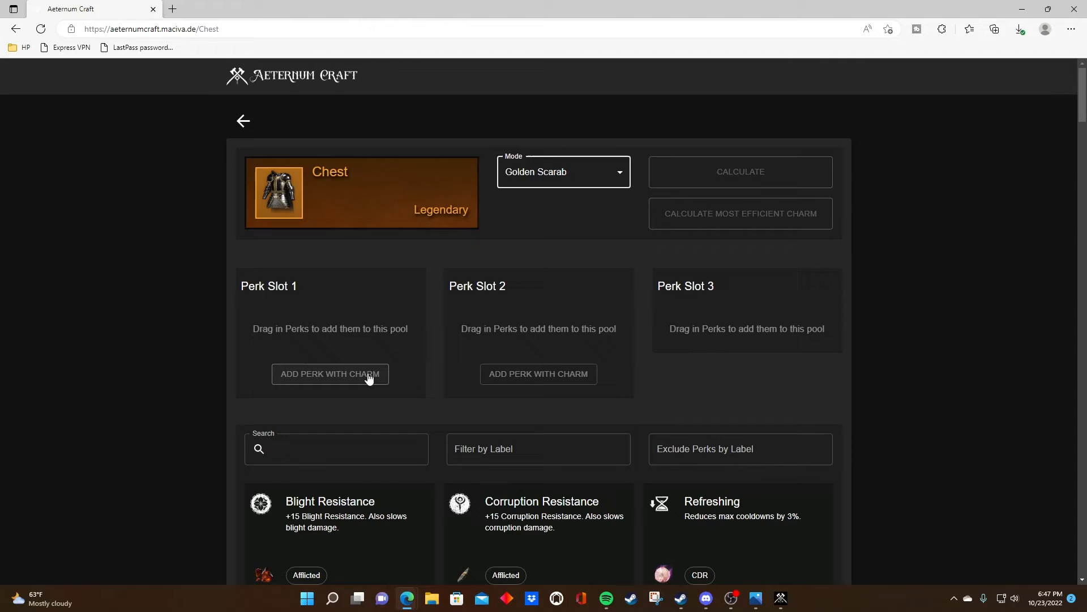
pyautogui.click(329, 374)
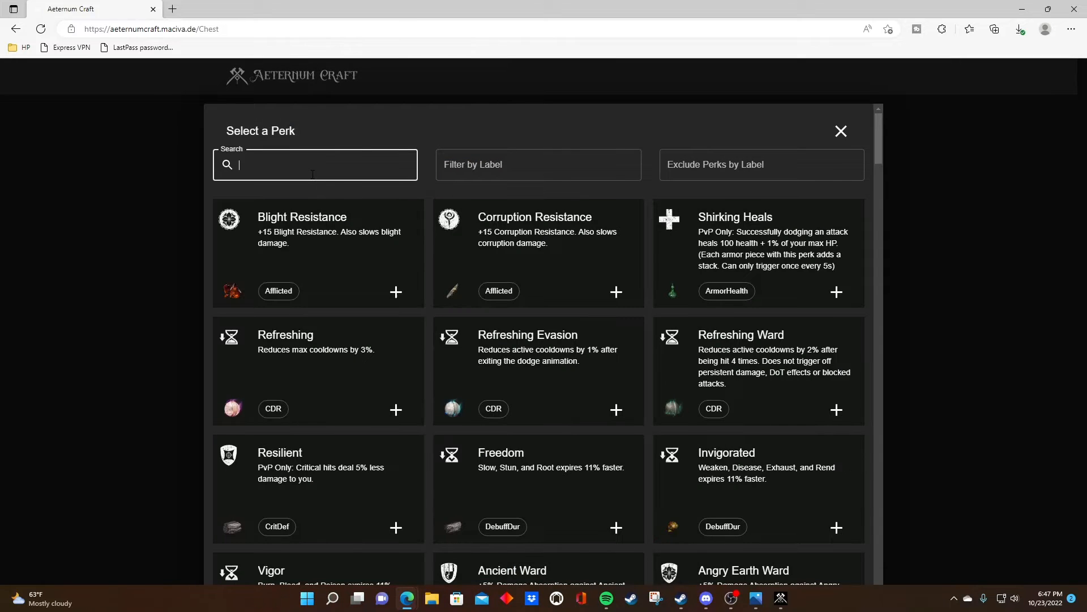
pyautogui.write('resil')
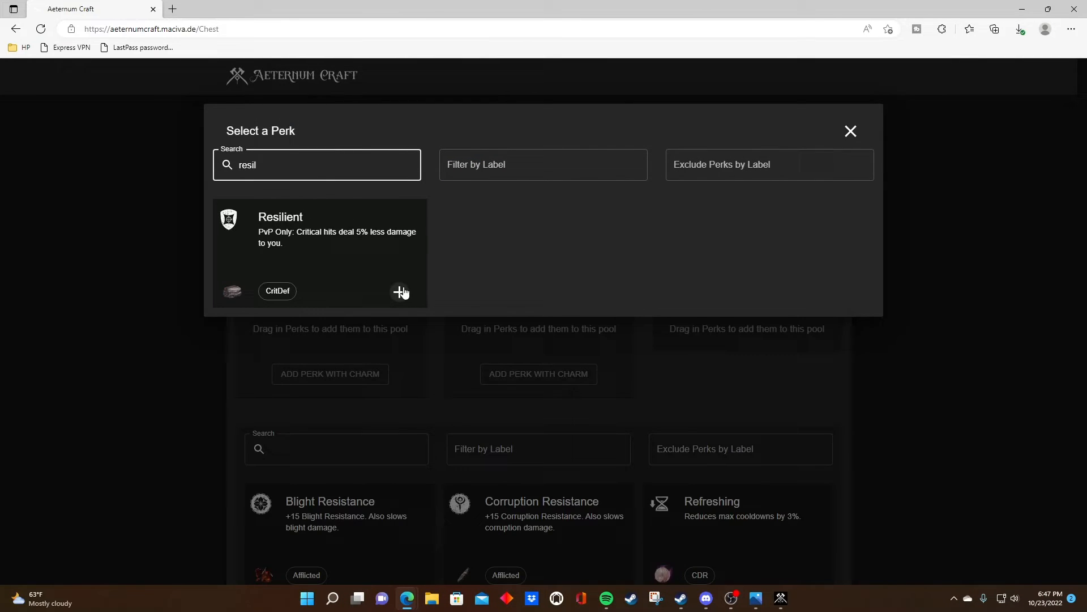
pyautogui.click(400, 292)
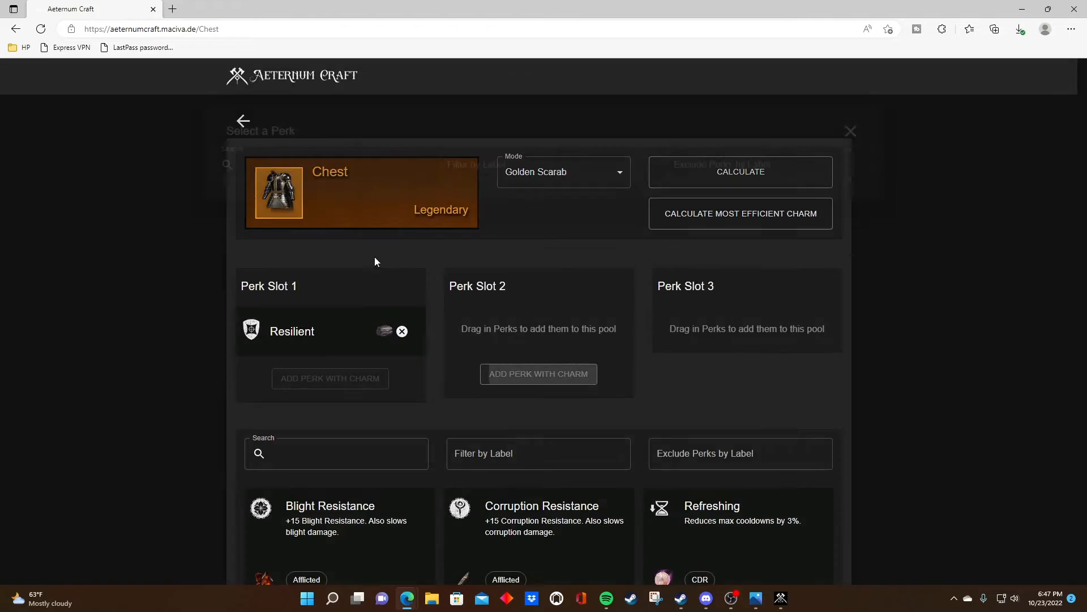
# Step: Add Shirking Fortification to slot 2 and search 'free' for Freedom in slot 3
pyautogui.write('s')
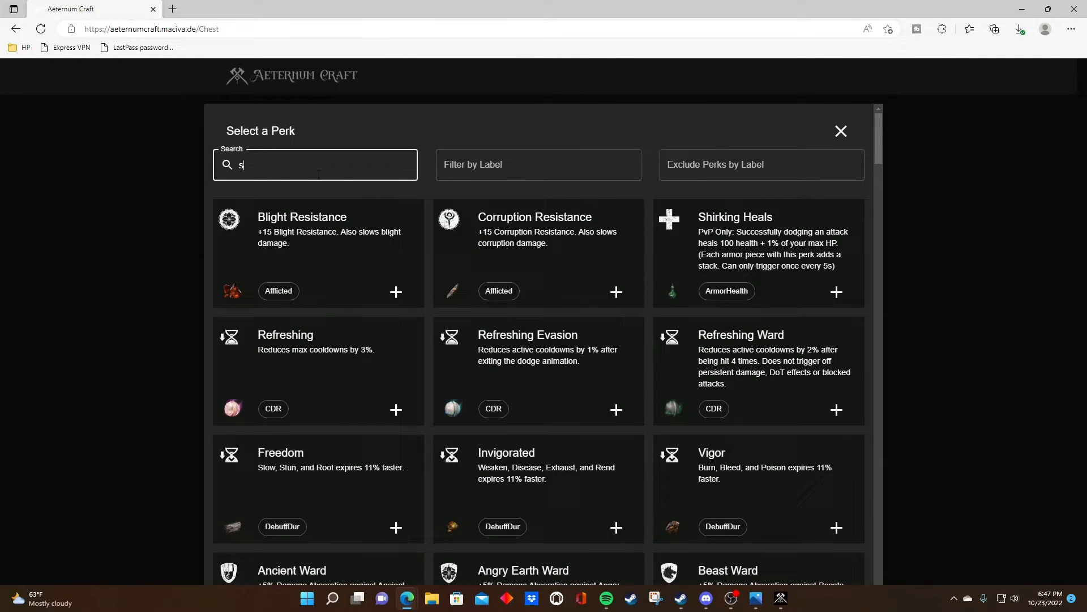
pyautogui.write('hirk')
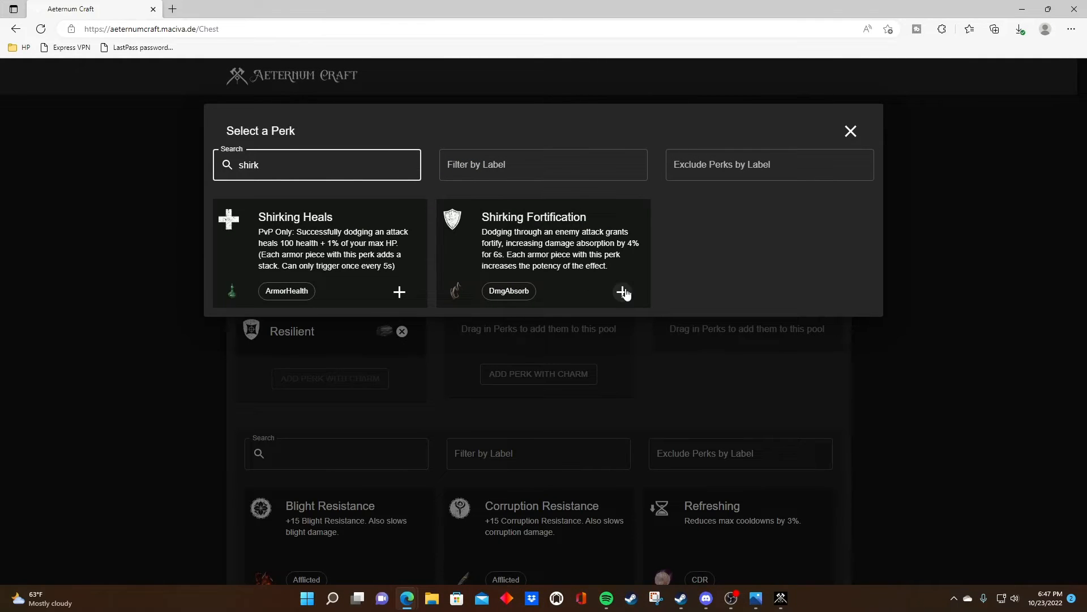
pyautogui.click(622, 291)
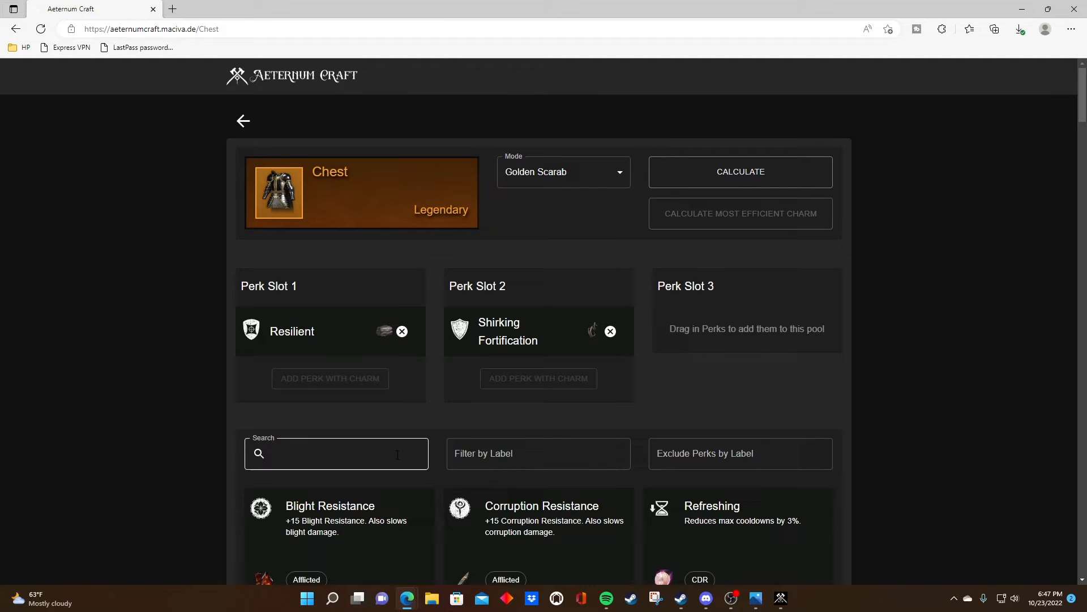
pyautogui.write('free')
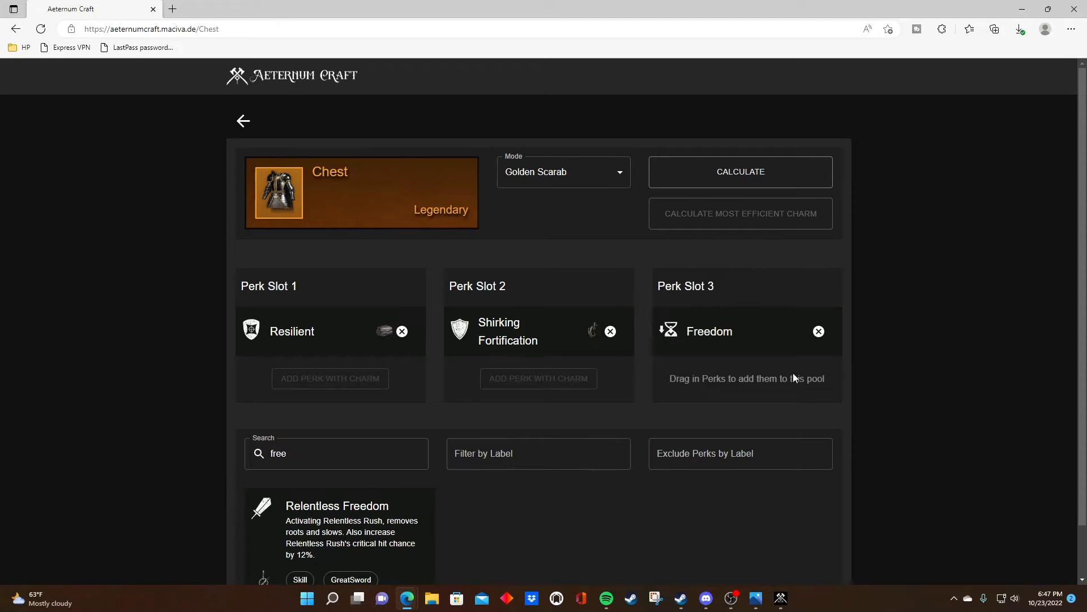
pyautogui.moveTo(777, 347)
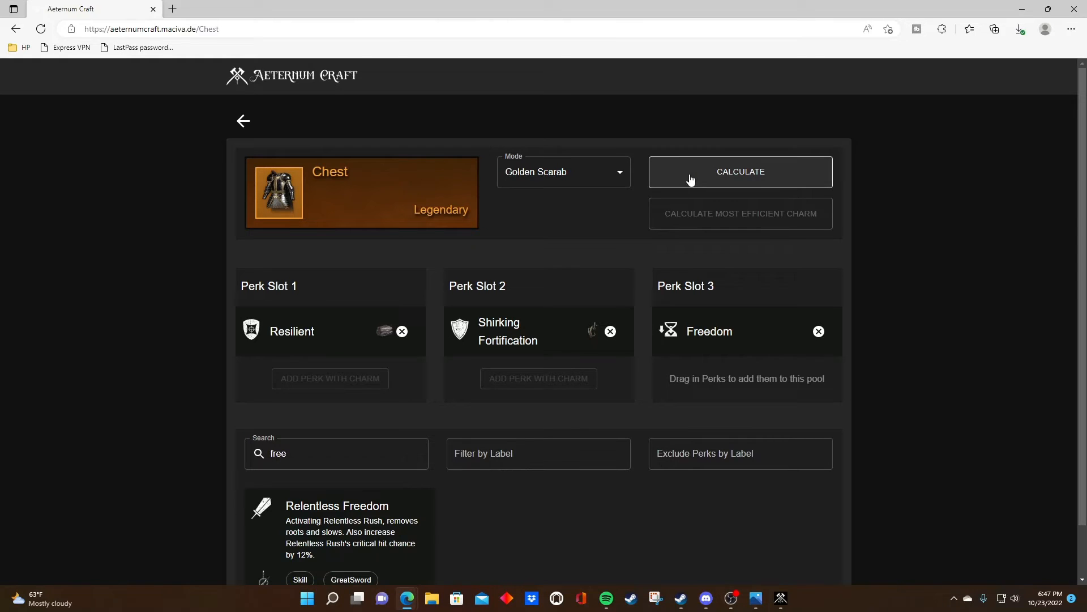
# Step: Calculate the odds: about 0.92% total chance and 108 average attempts
pyautogui.click(740, 171)
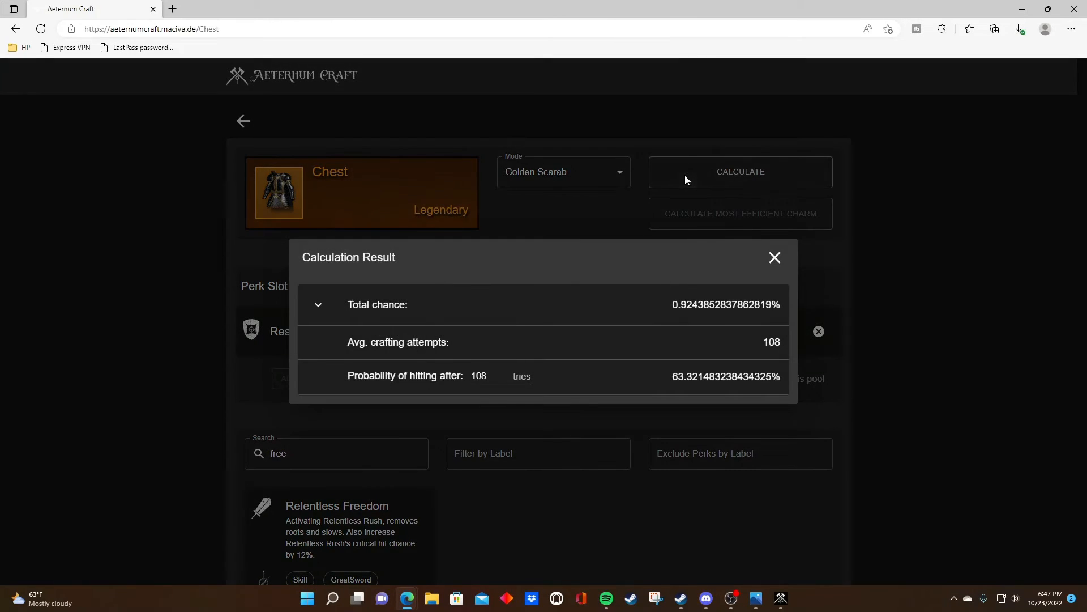
pyautogui.doubleClick(683, 305)
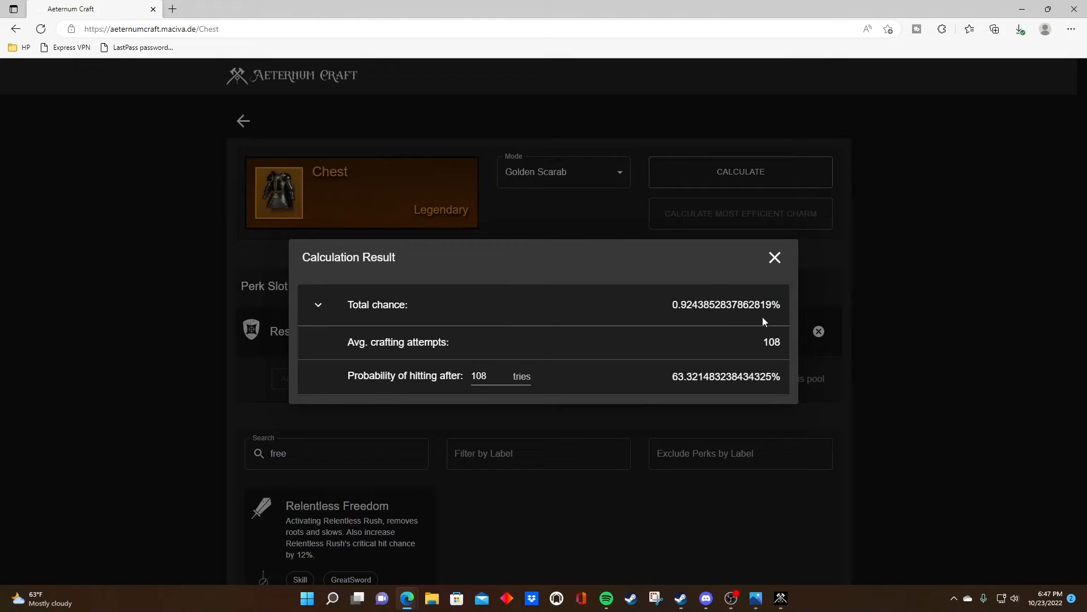
pyautogui.moveTo(622, 227)
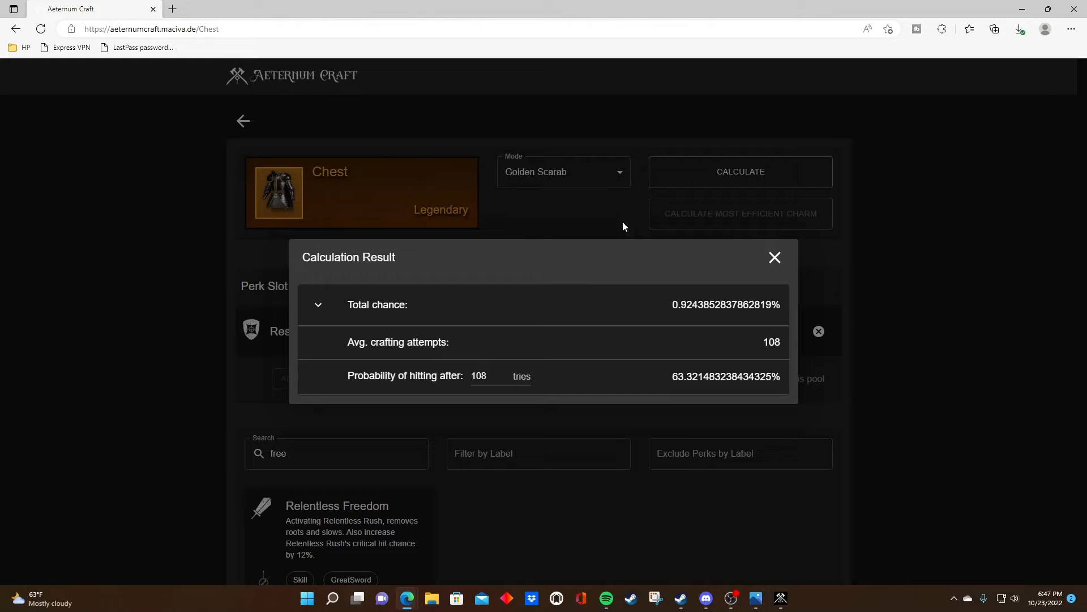
pyautogui.moveTo(505, 241)
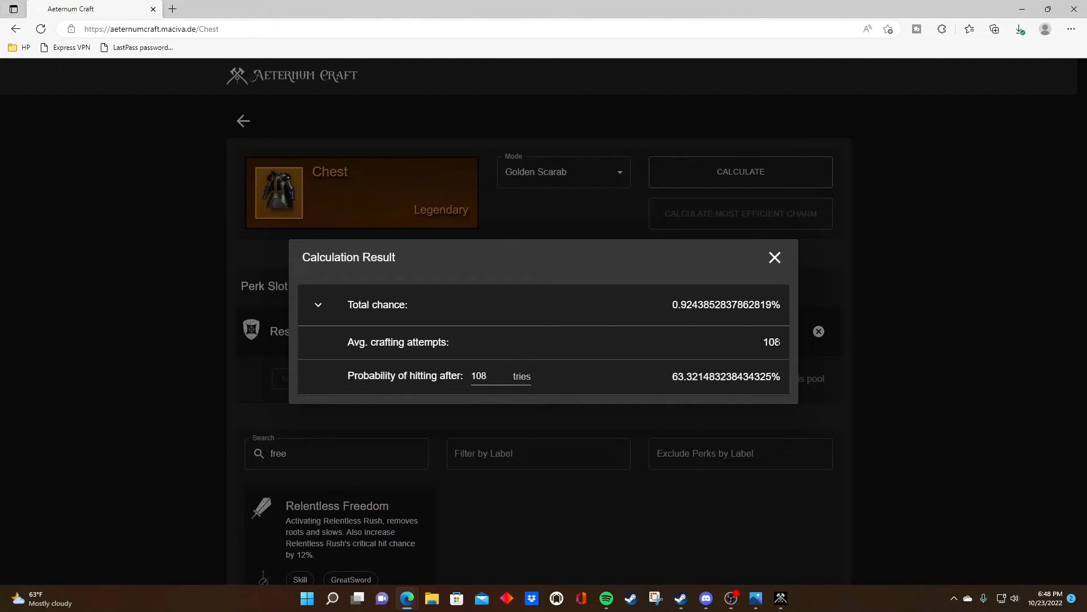
pyautogui.moveTo(765, 270)
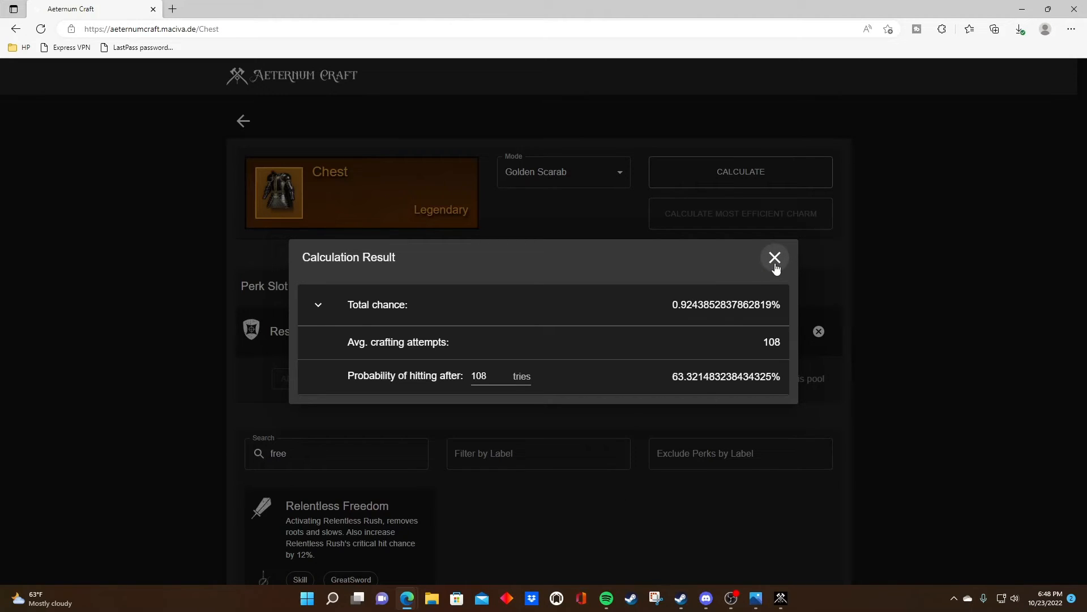
pyautogui.moveTo(768, 271)
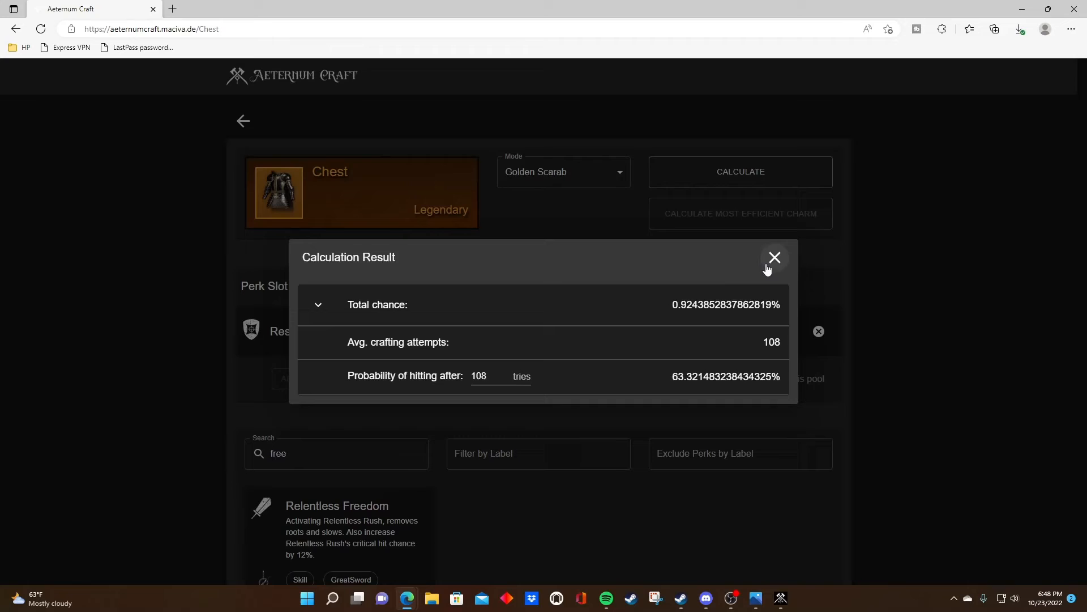
# Step: Dismiss the result and swap Freedom into slot 1 with Resilient moving to slot 3
pyautogui.click(774, 258)
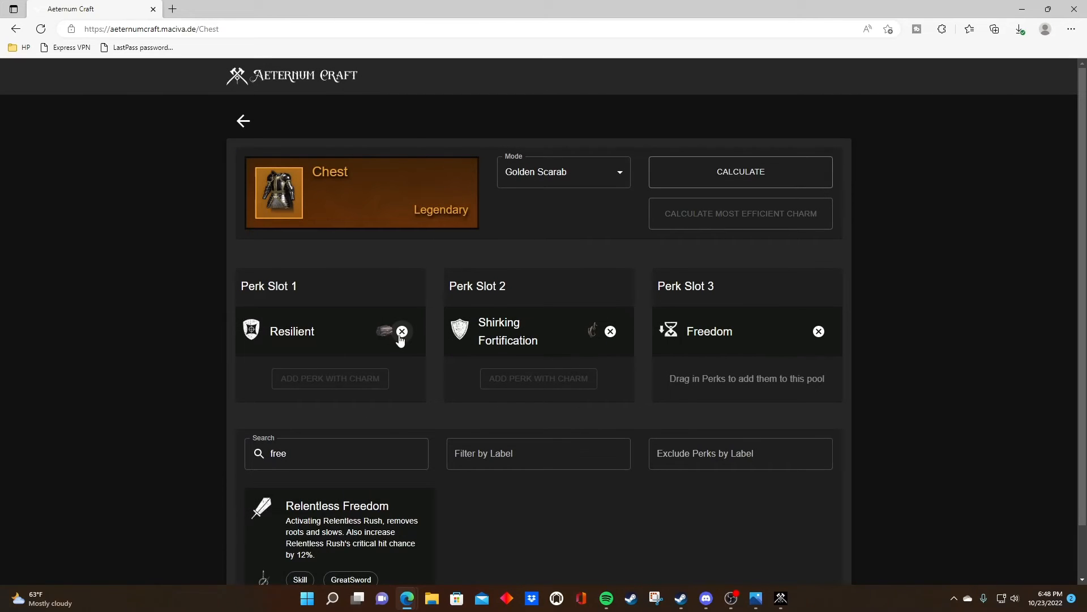
pyautogui.moveTo(816, 279)
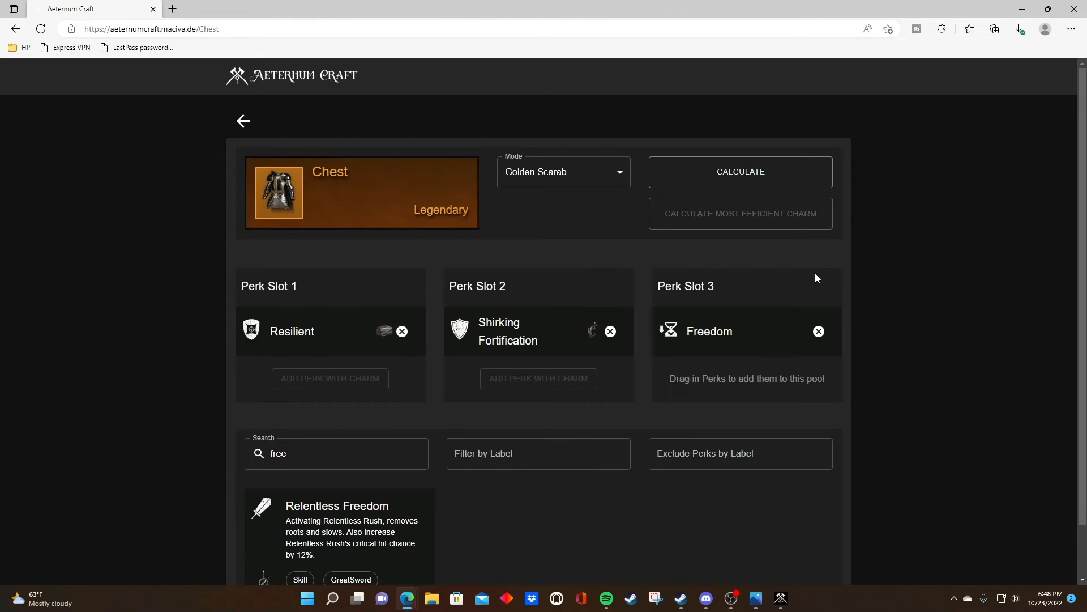
pyautogui.moveTo(762, 302)
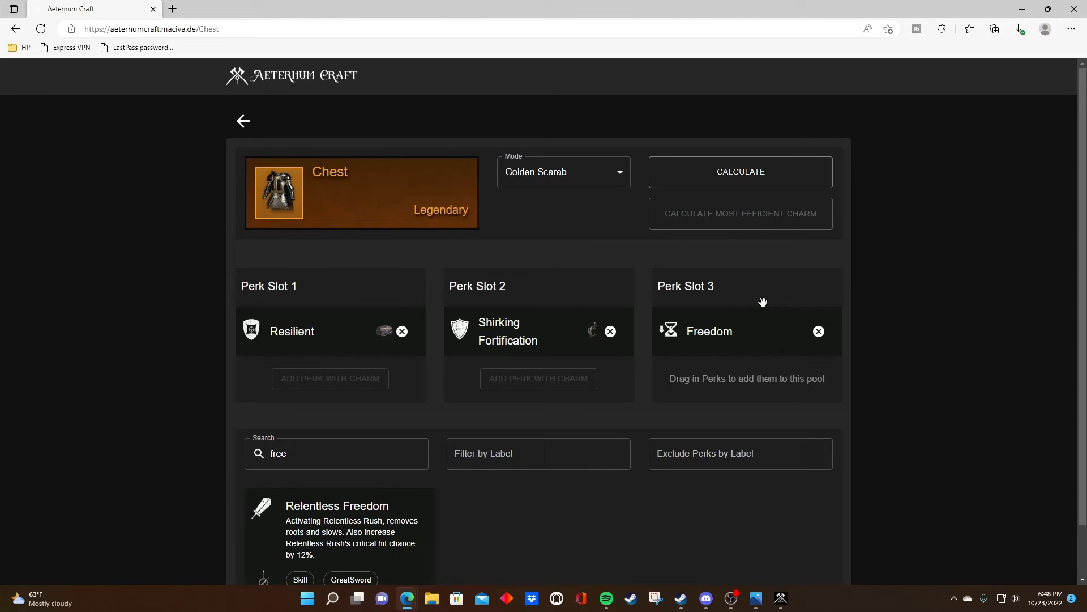
pyautogui.moveTo(742, 330)
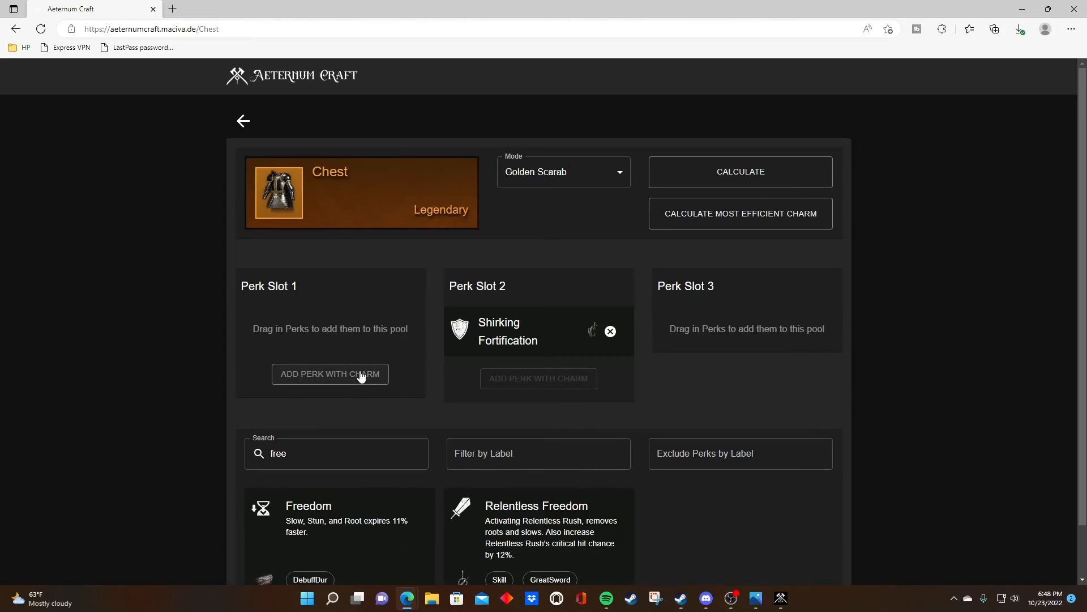
pyautogui.click(330, 374)
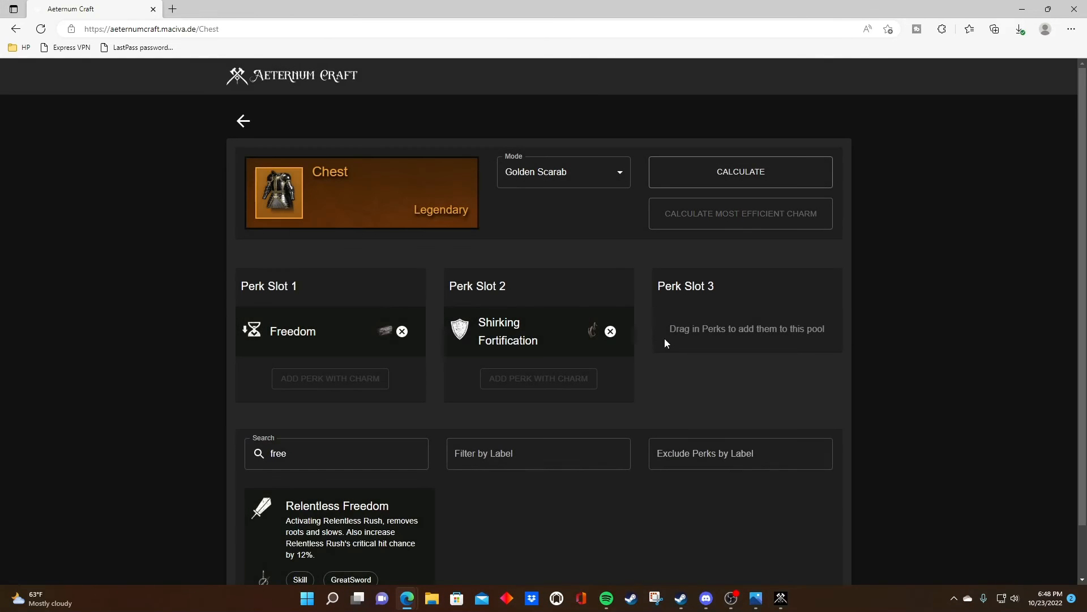
pyautogui.write('resil')
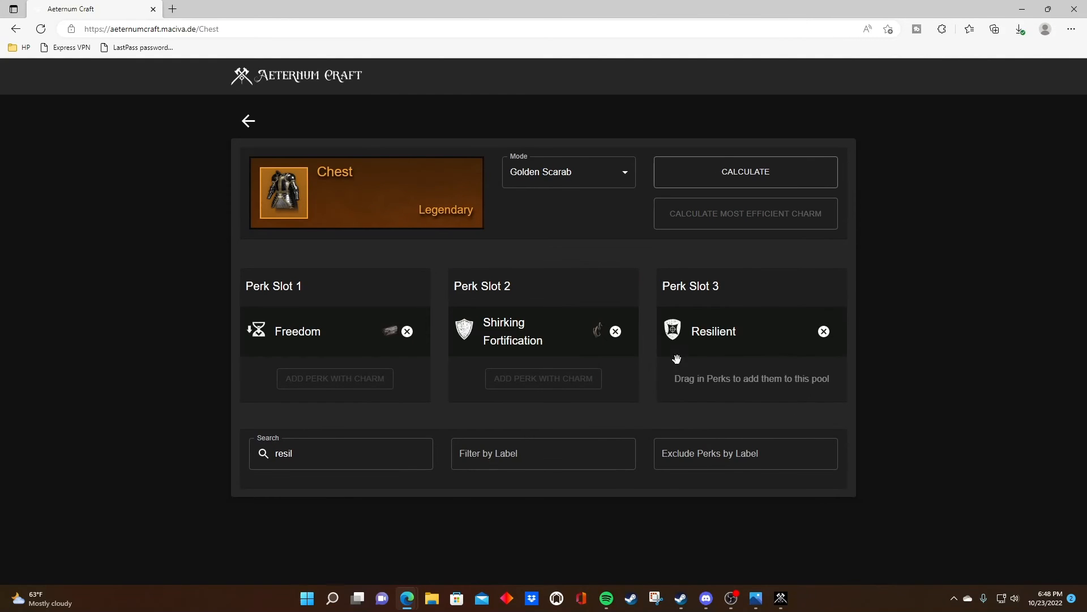
# Step: Recalculate to get about 2.77% total chance with 36 attempts, then dismiss the result
pyautogui.click(746, 171)
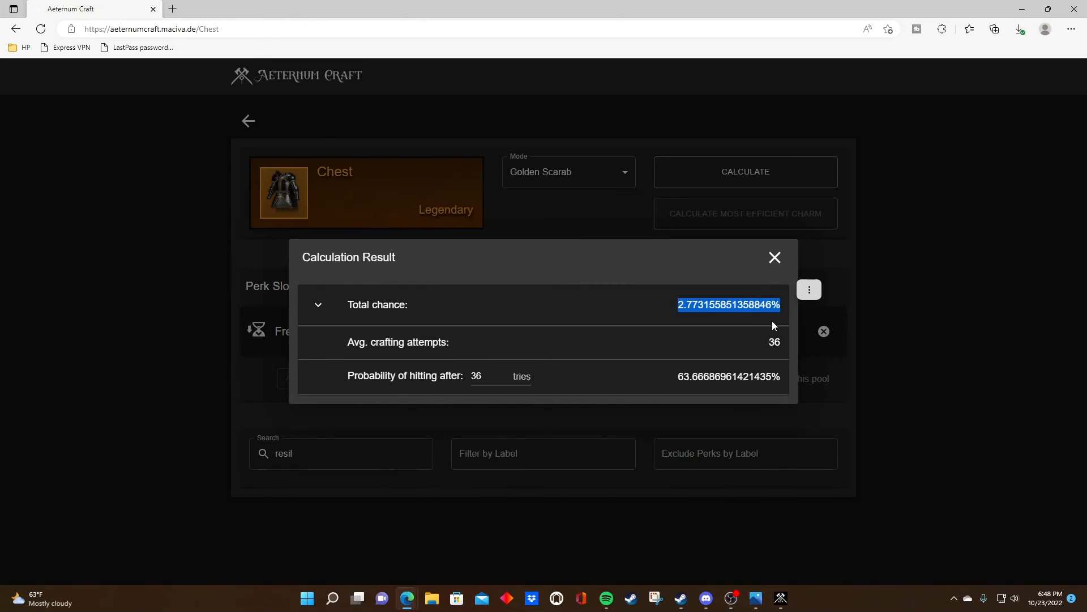
pyautogui.moveTo(733, 312)
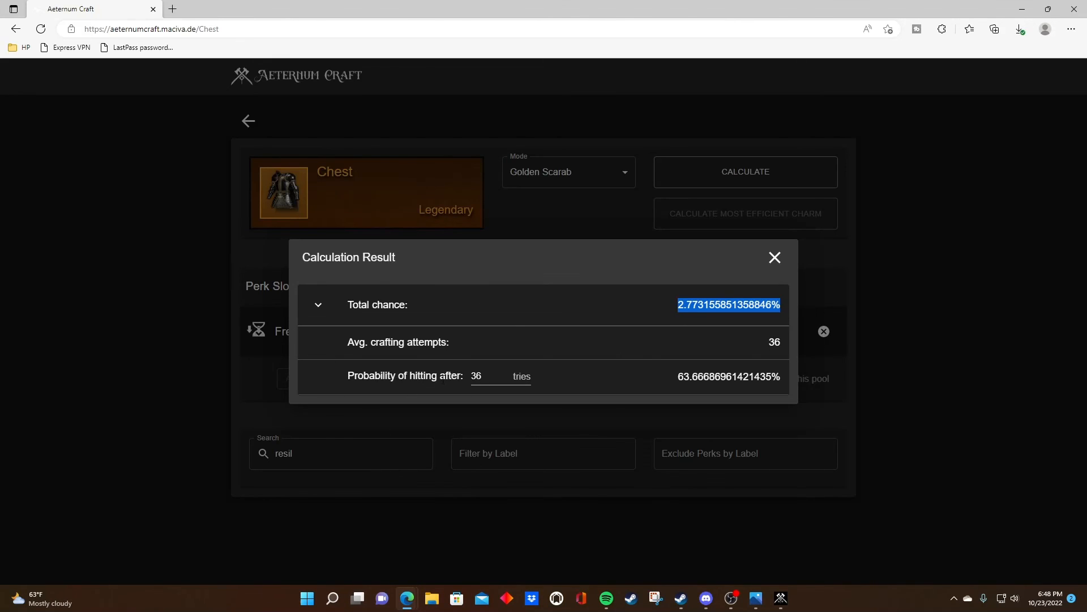
pyautogui.moveTo(588, 396)
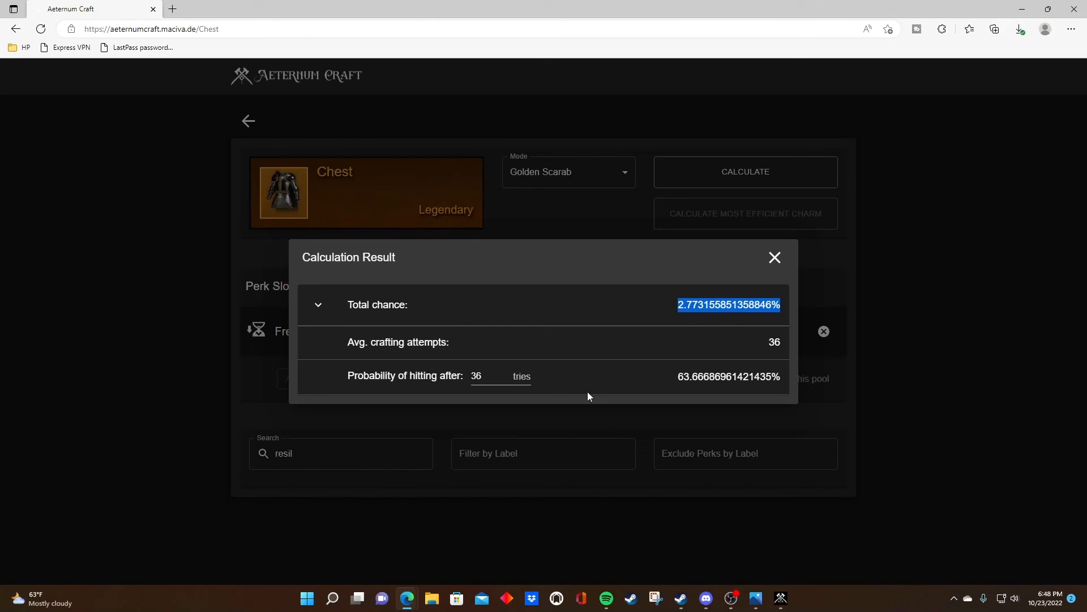
pyautogui.moveTo(759, 351)
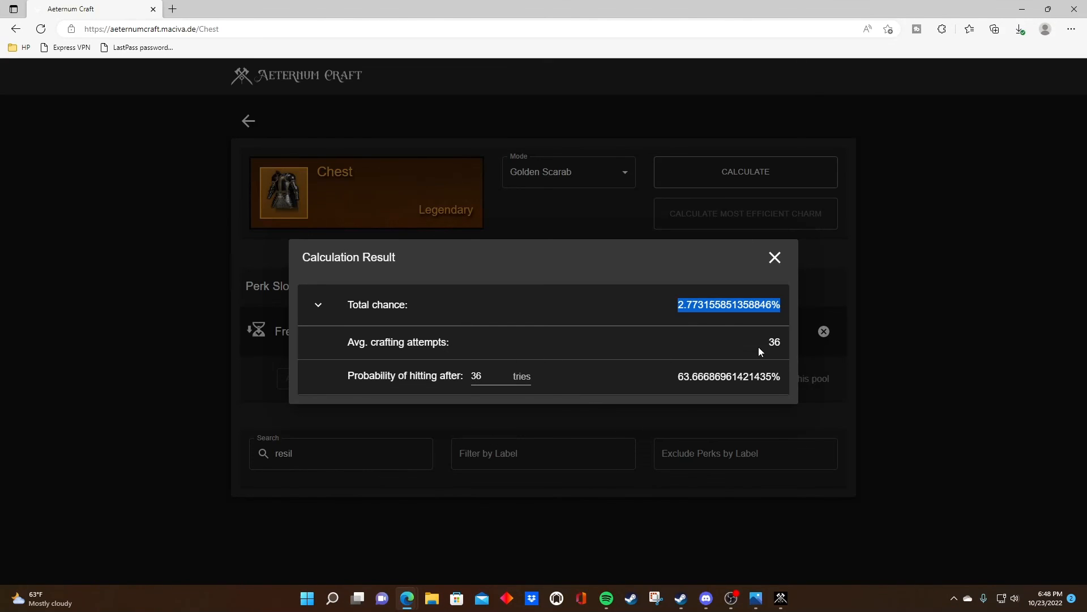
pyautogui.moveTo(405, 405)
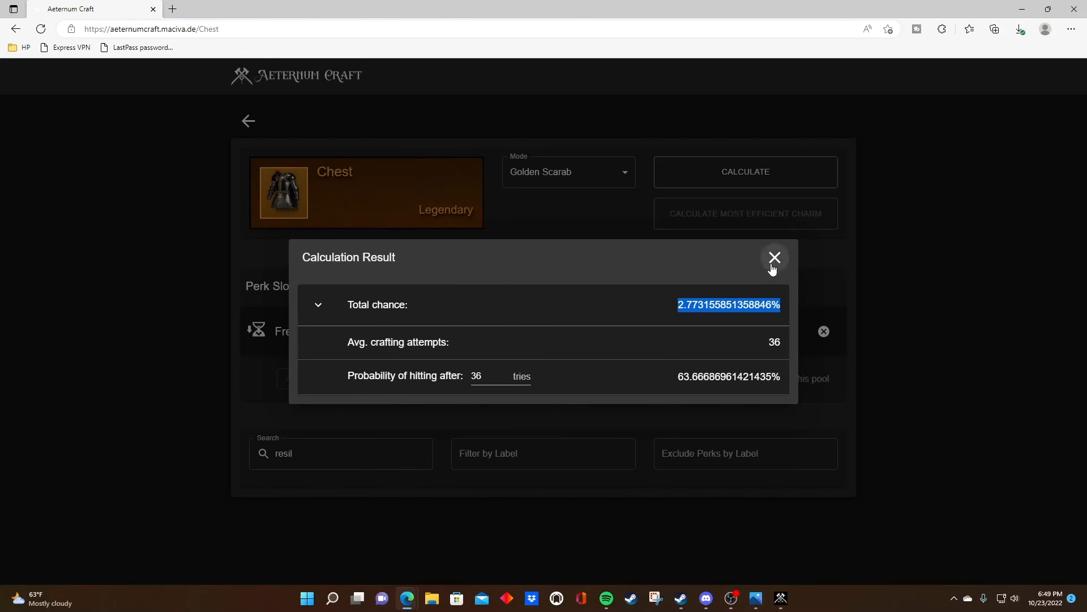
pyautogui.click(774, 257)
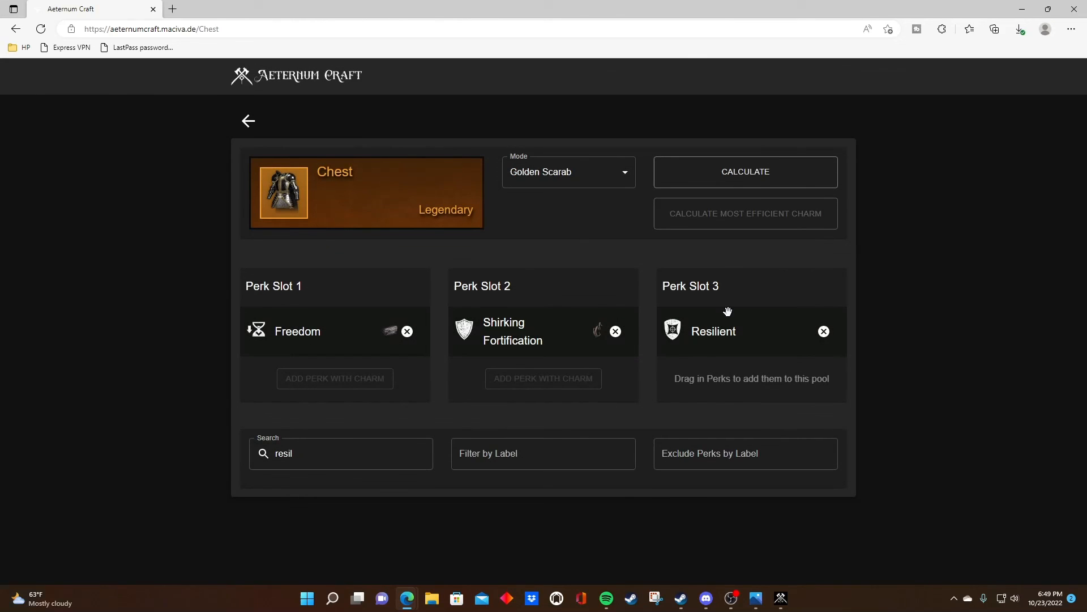